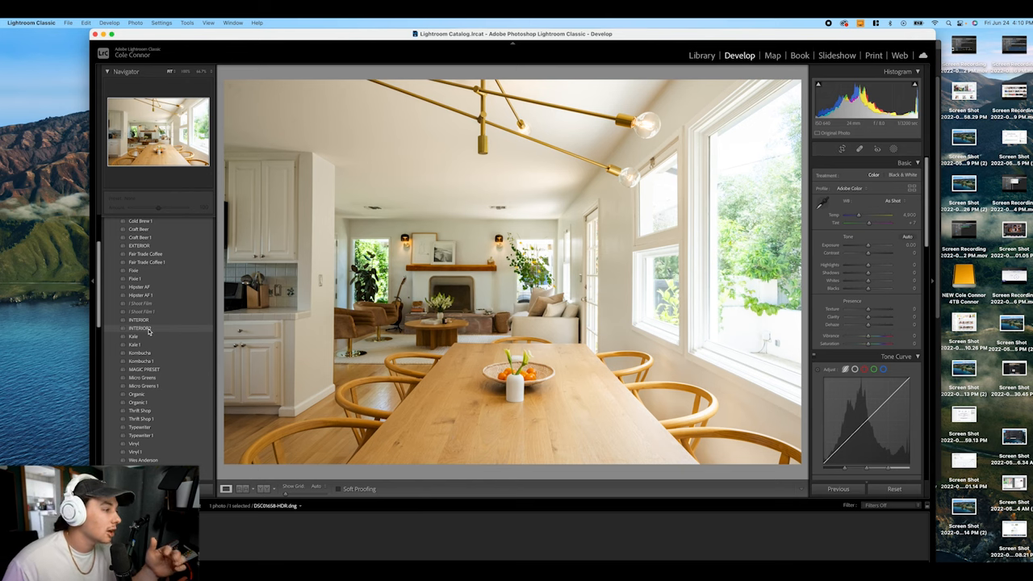
Apply the INTERIOR preset to give the dining-room photo a brighter base look
left_click(139, 328)
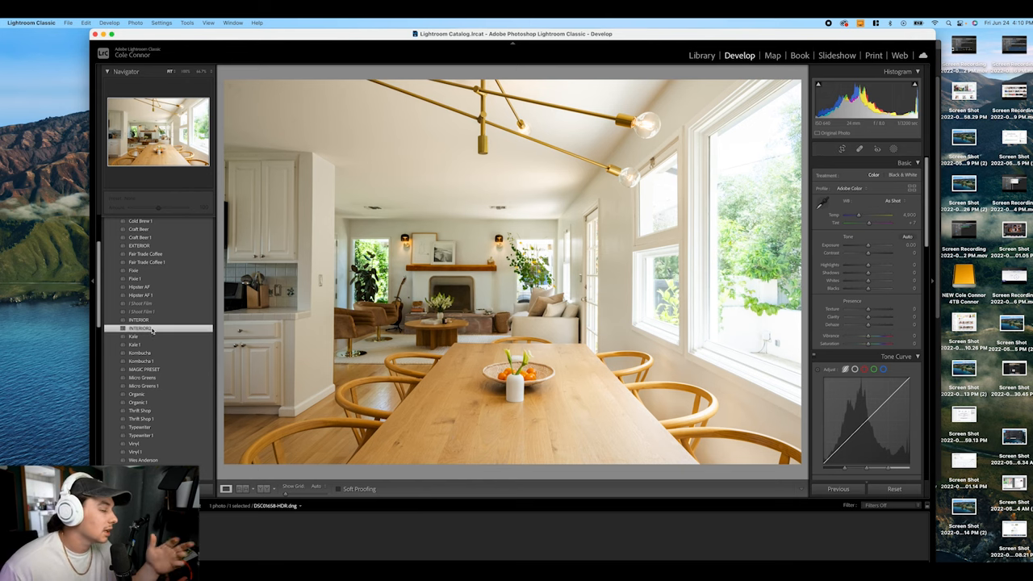
left_click(139, 330)
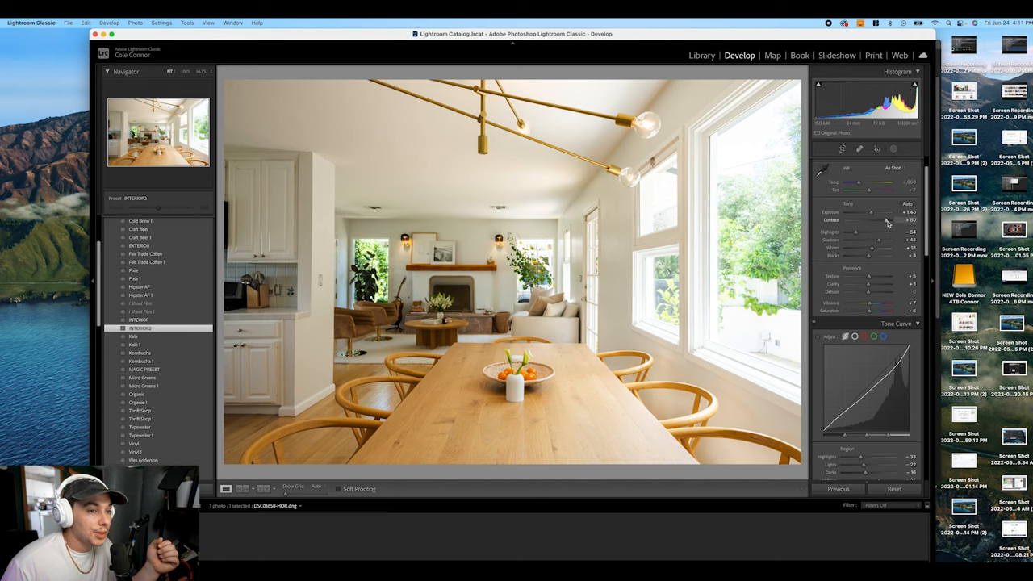
Nudge Contrast back to a neutral level and lower Highlights to recover the window detail
left_click_drag(886, 219, 878, 219)
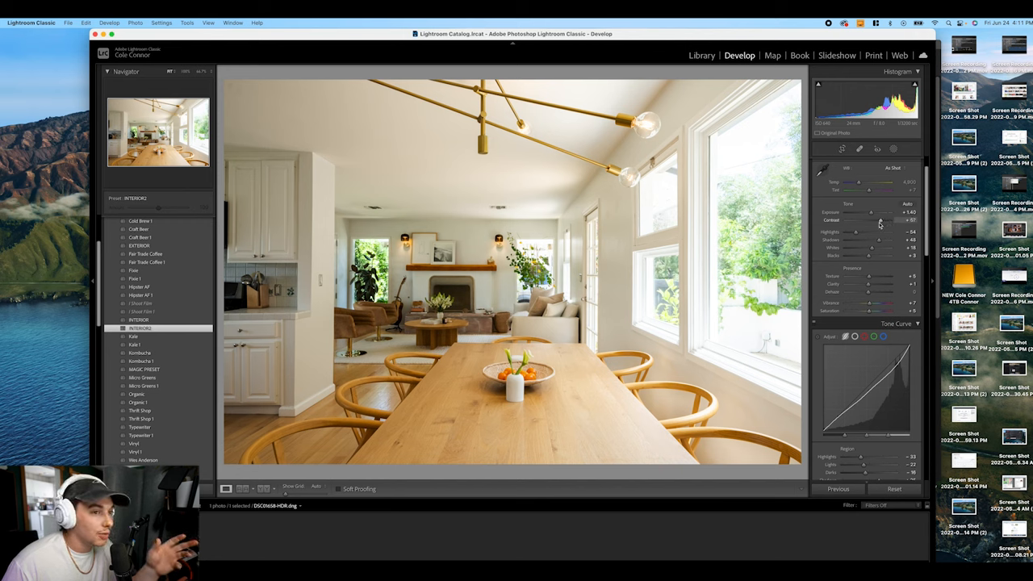
left_click_drag(880, 219, 863, 220)
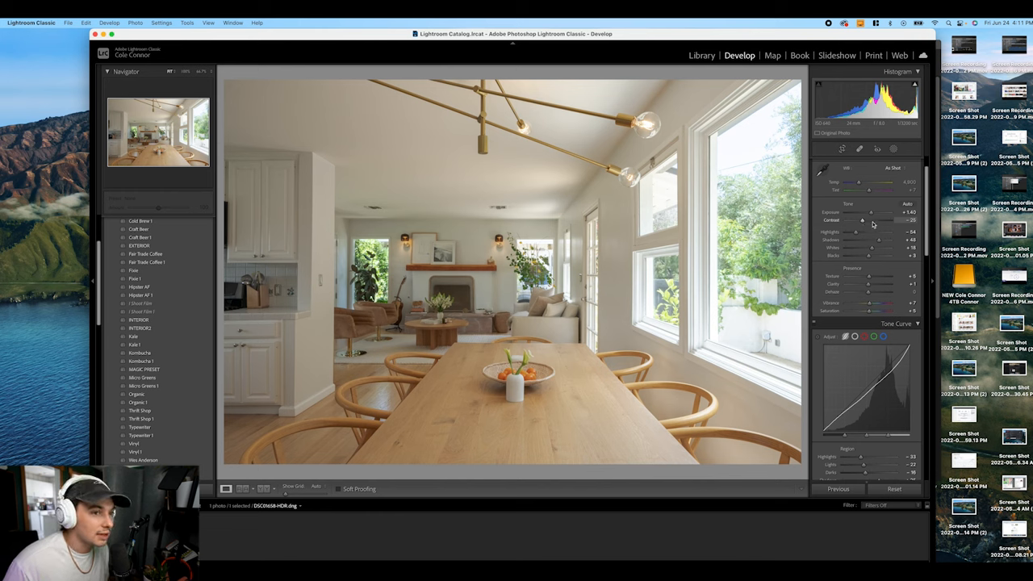
left_click_drag(870, 220, 885, 220)
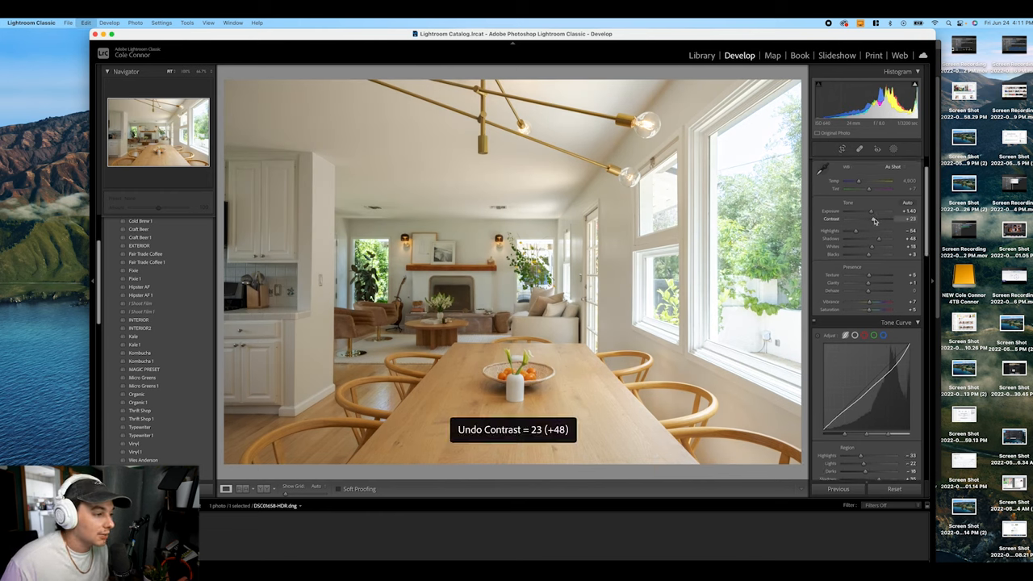
left_click(137, 329)
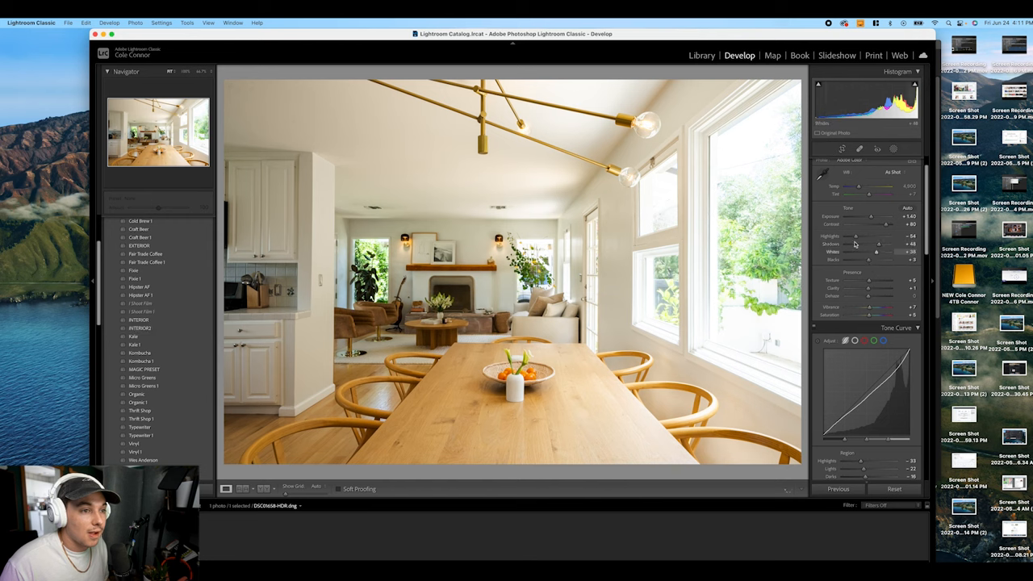
left_click_drag(881, 236, 846, 236)
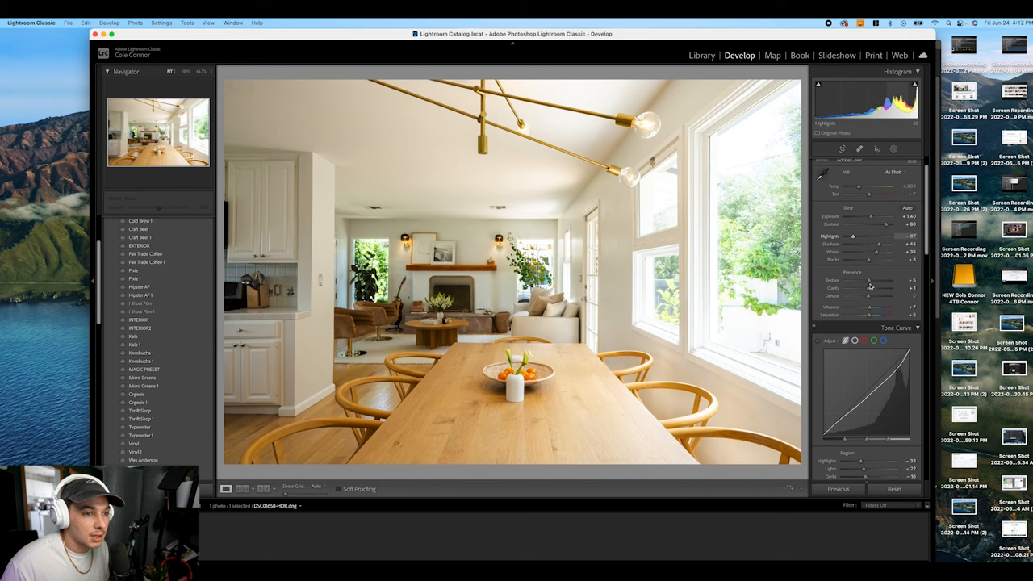
scroll("down", 3)
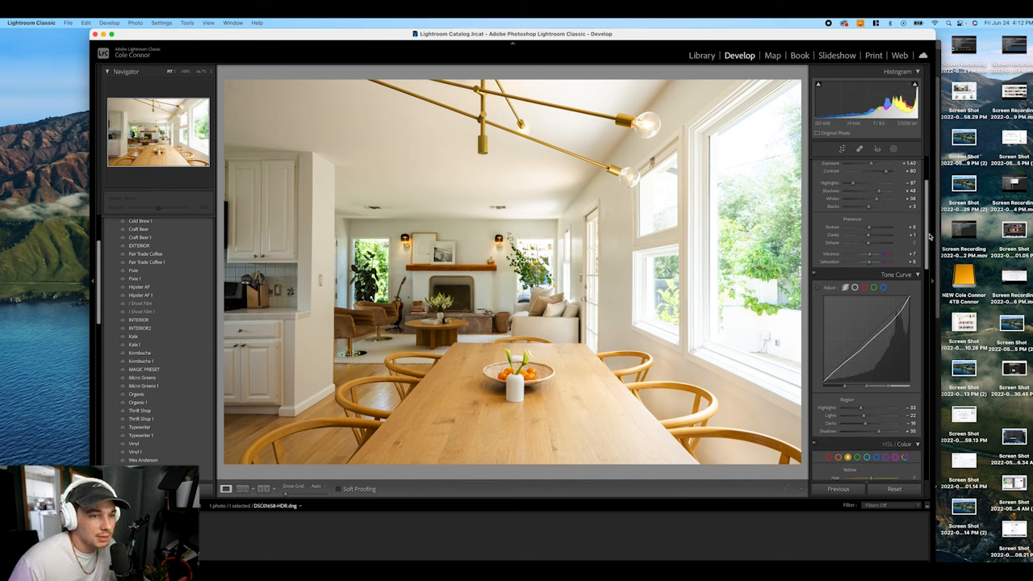
scroll("down", 3)
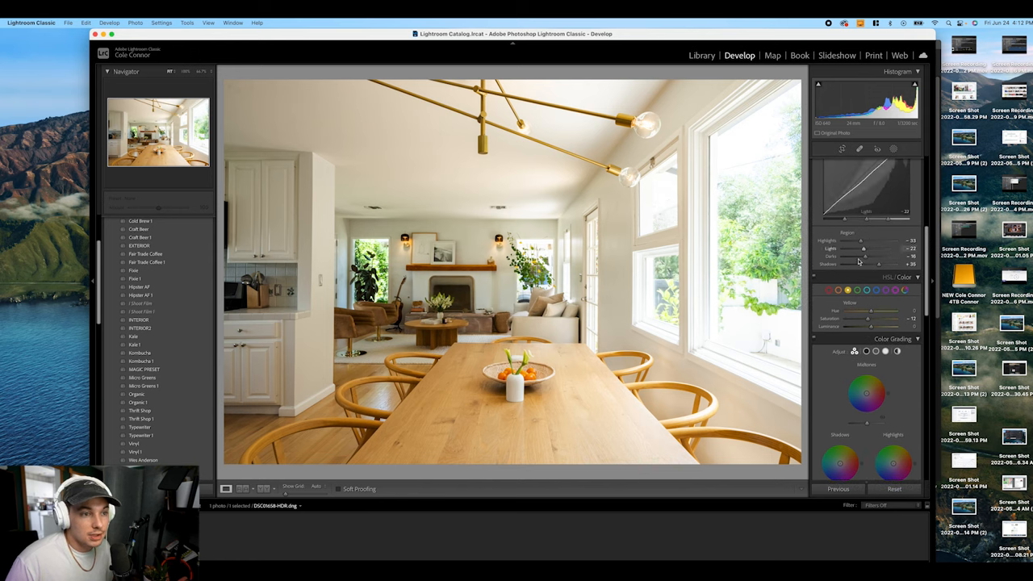
mouse_move(856, 248)
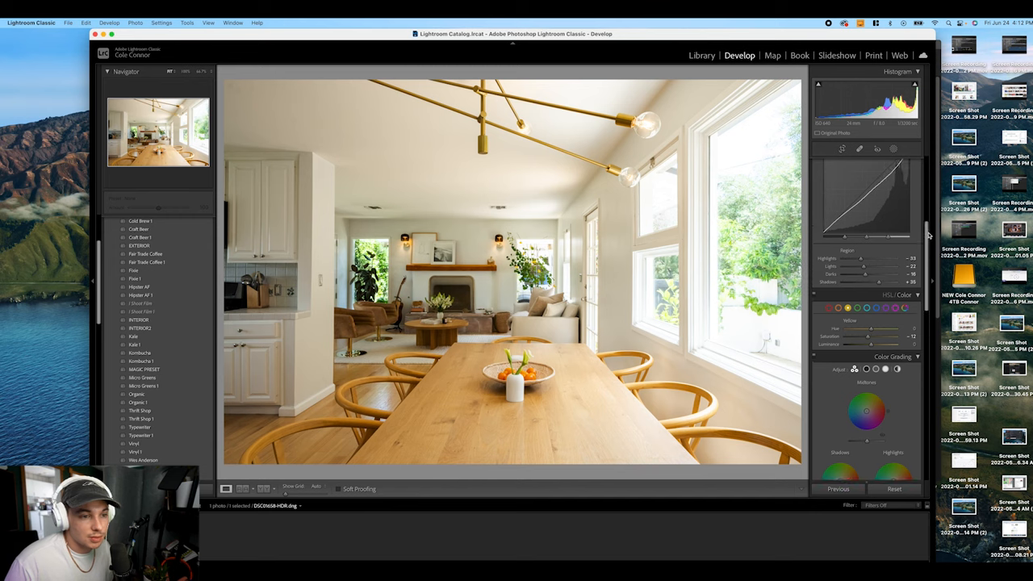
scroll("down", 3)
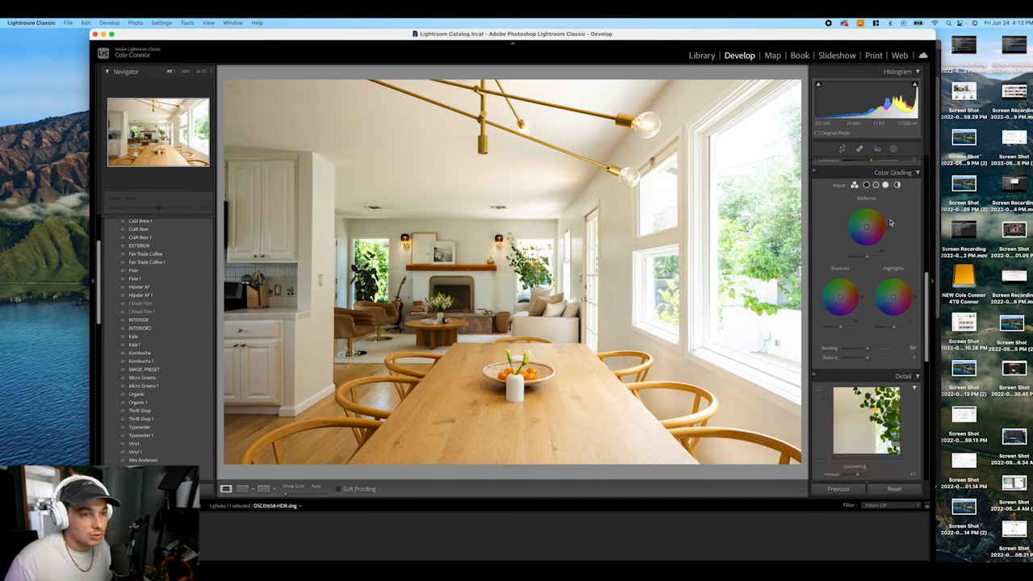
scroll("down", 3)
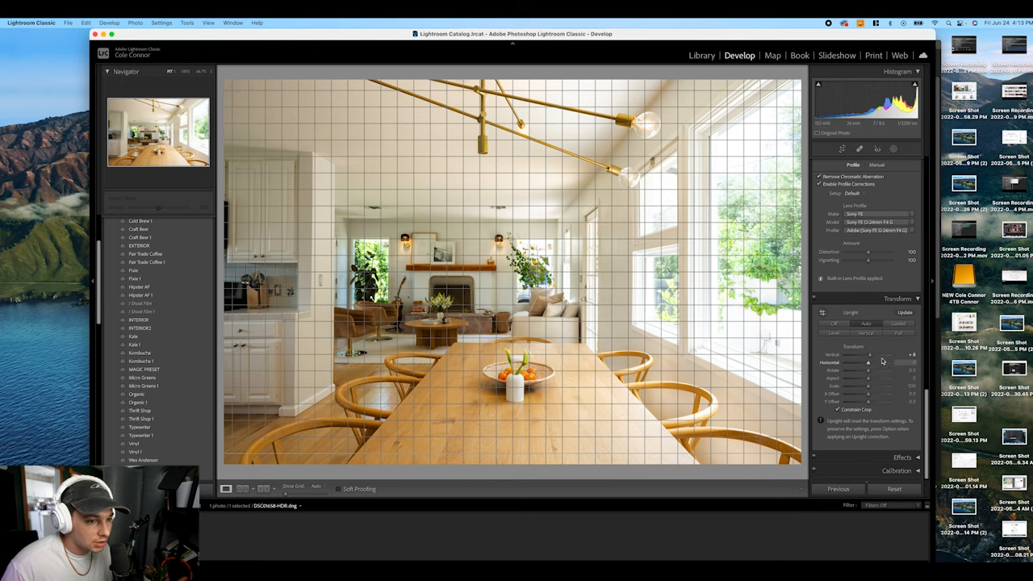
Adjust the Transform Vertical slider so the walls and window frames stand straight
left_click_drag(868, 355, 869, 355)
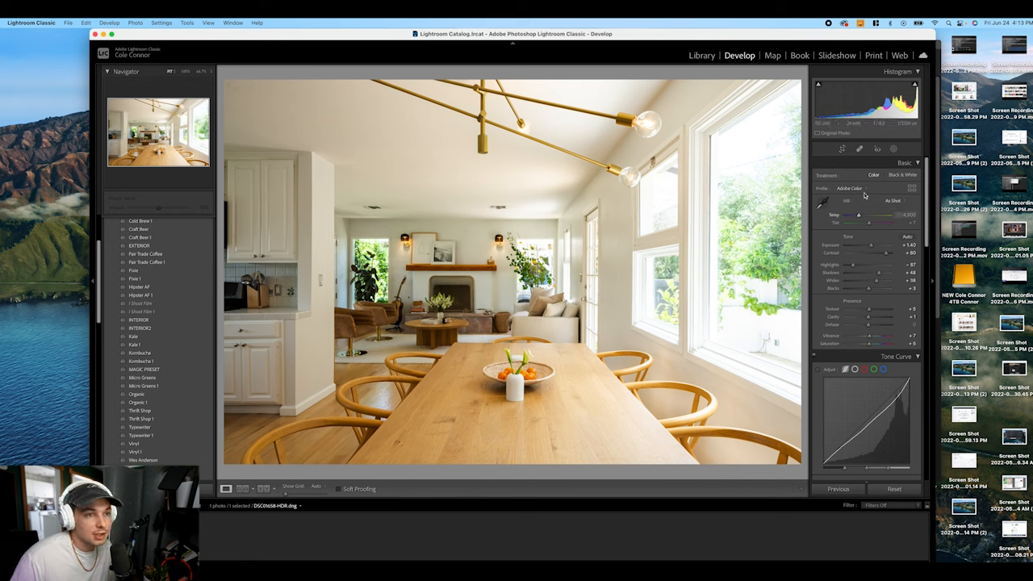
Start a new Brush mask from the Masking tool for brightening room areas
left_click(891, 148)
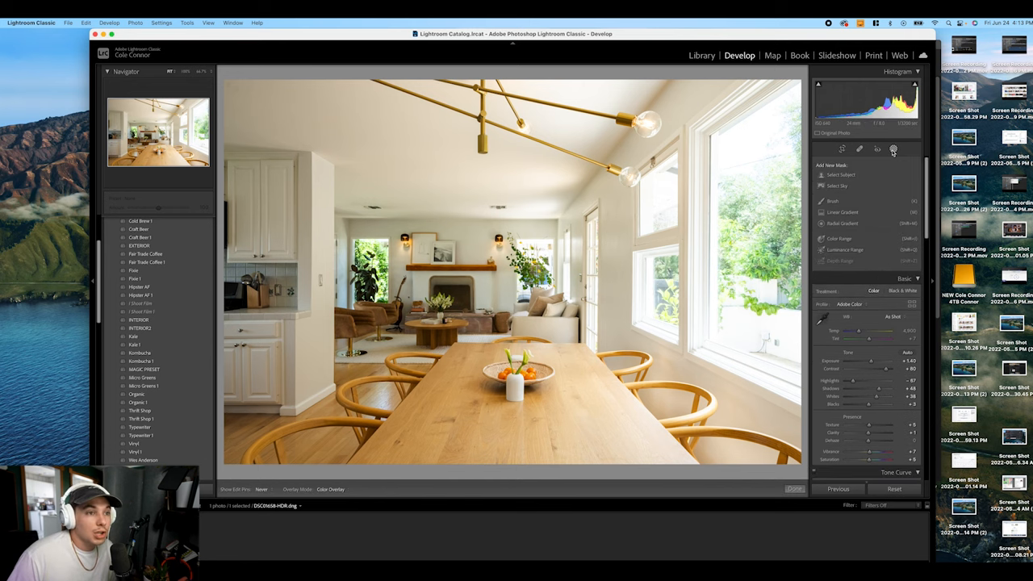
mouse_move(889, 148)
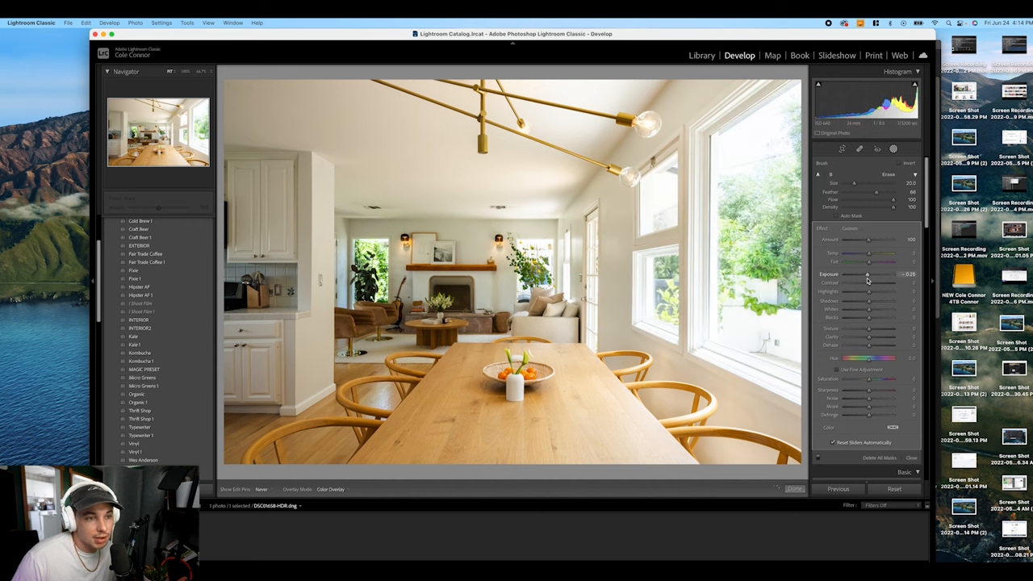
Lower the window mask's Exposure and Highlights until the outside view reads clearly
left_click_drag(868, 281, 857, 280)
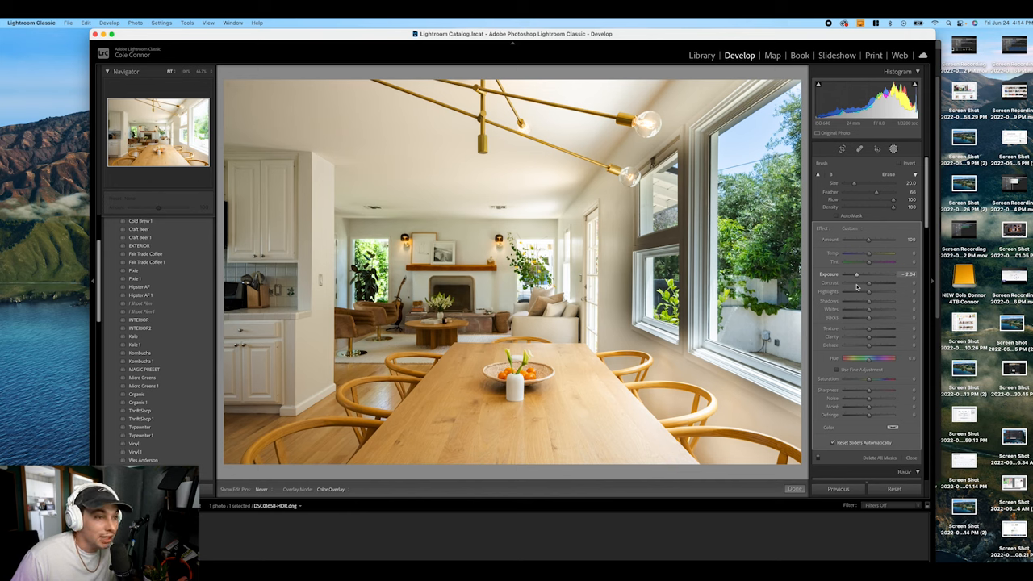
left_click_drag(856, 275, 860, 274)
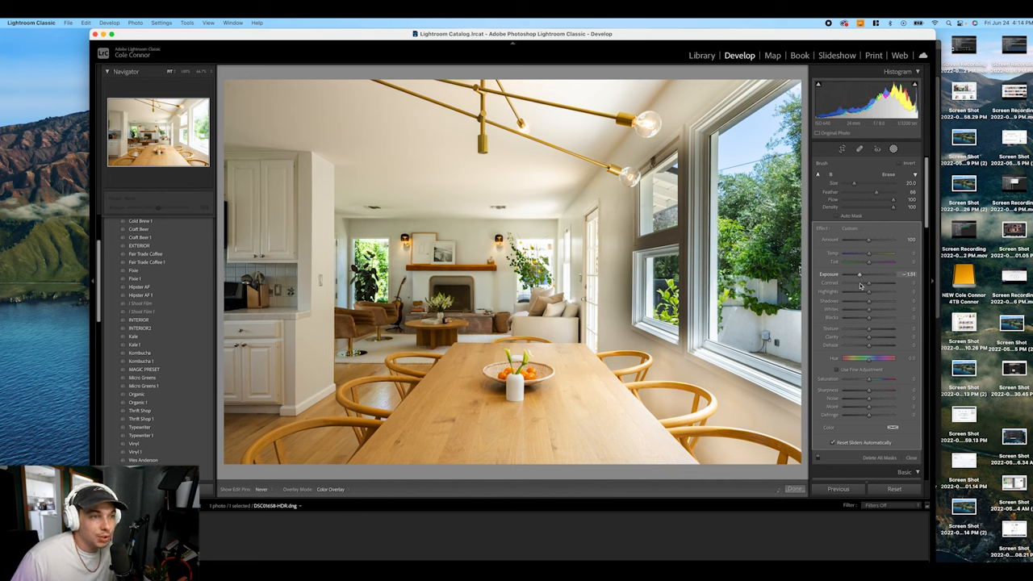
left_click_drag(860, 274, 865, 274)
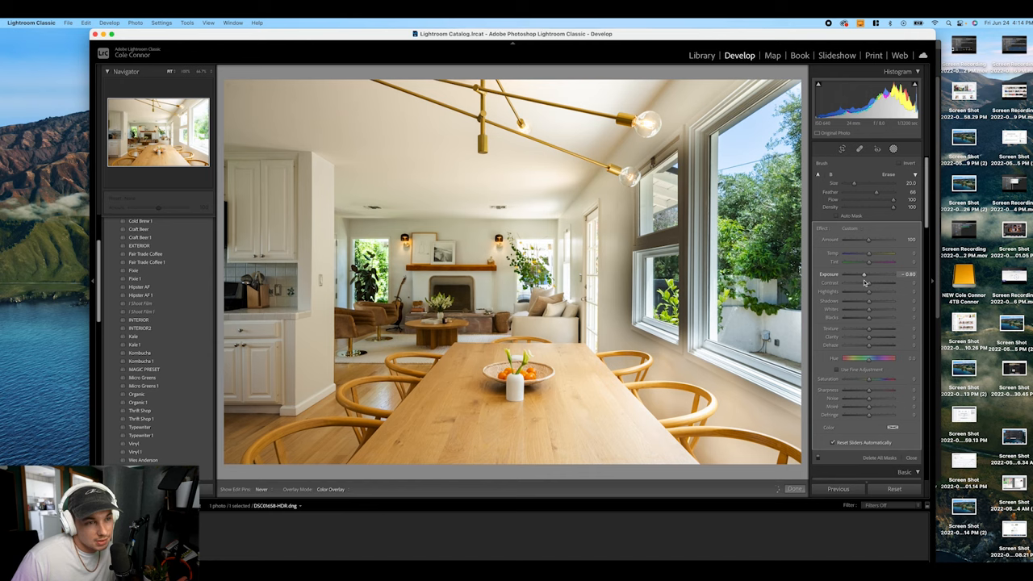
left_click_drag(864, 274, 861, 275)
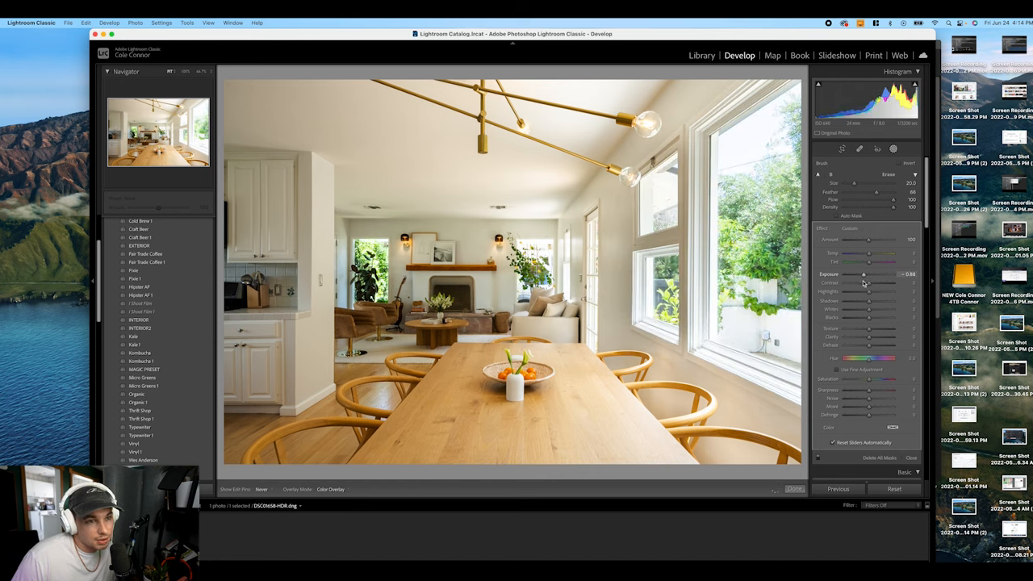
left_click_drag(863, 275, 860, 275)
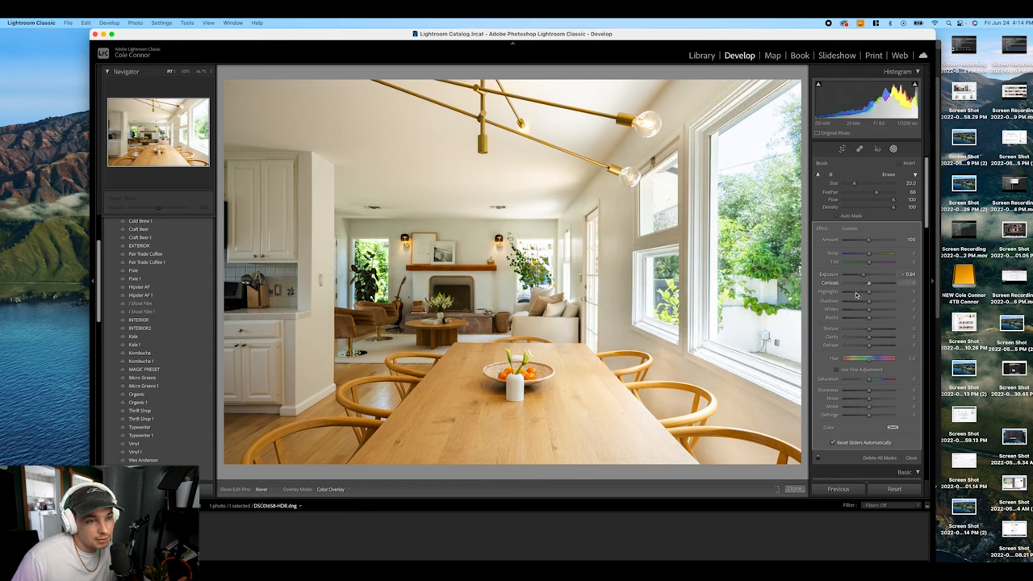
left_click_drag(874, 291, 856, 291)
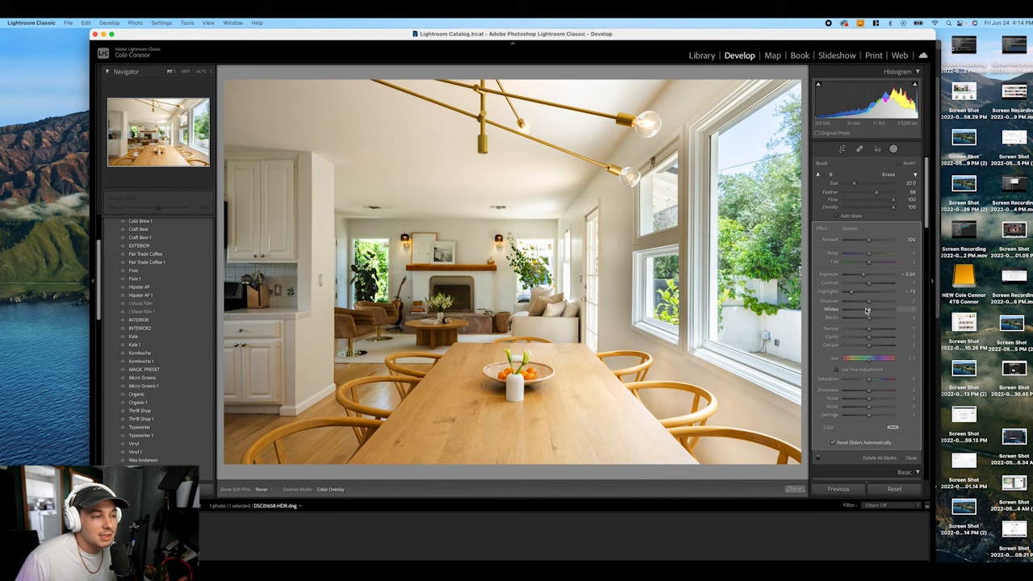
mouse_move(865, 280)
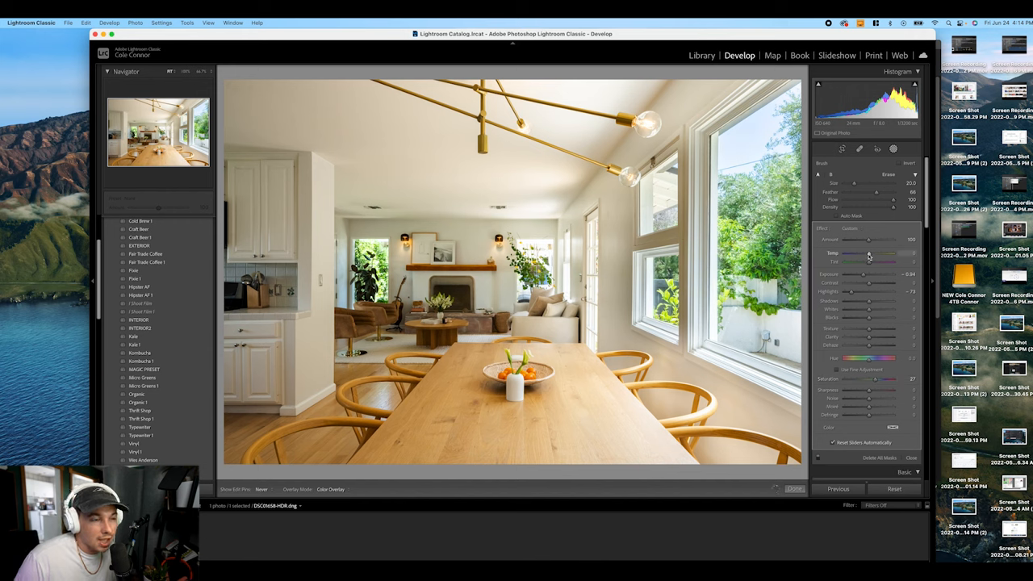
mouse_move(864, 278)
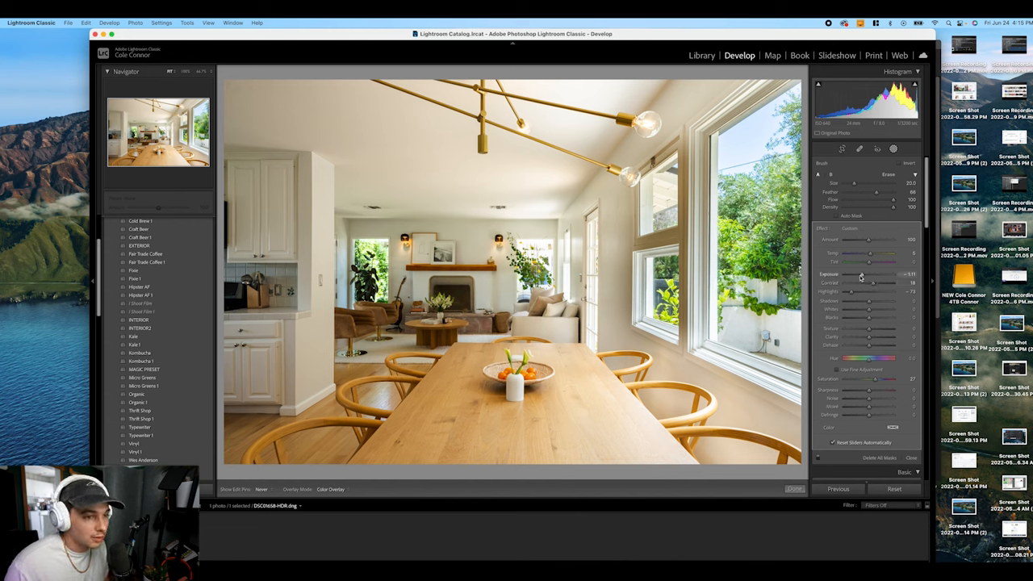
left_click_drag(869, 275, 859, 275)
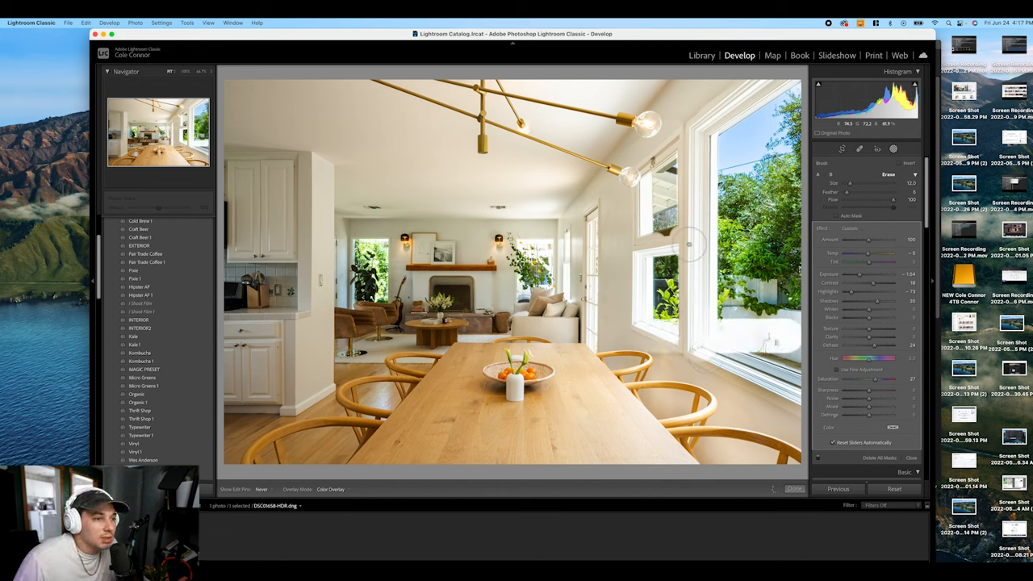
Finish the window mask and return to the global Basic and Tone Curve adjustments
key("cmd+z")
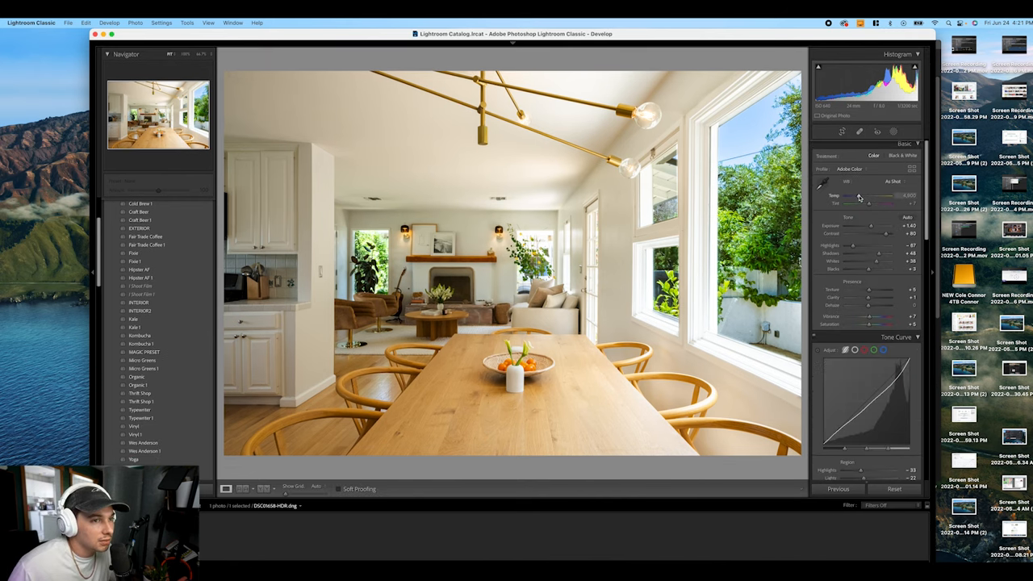
Shift the global Temp slightly cooler, then begin a new Brush mask for the fireplace area
left_click_drag(870, 197, 864, 197)
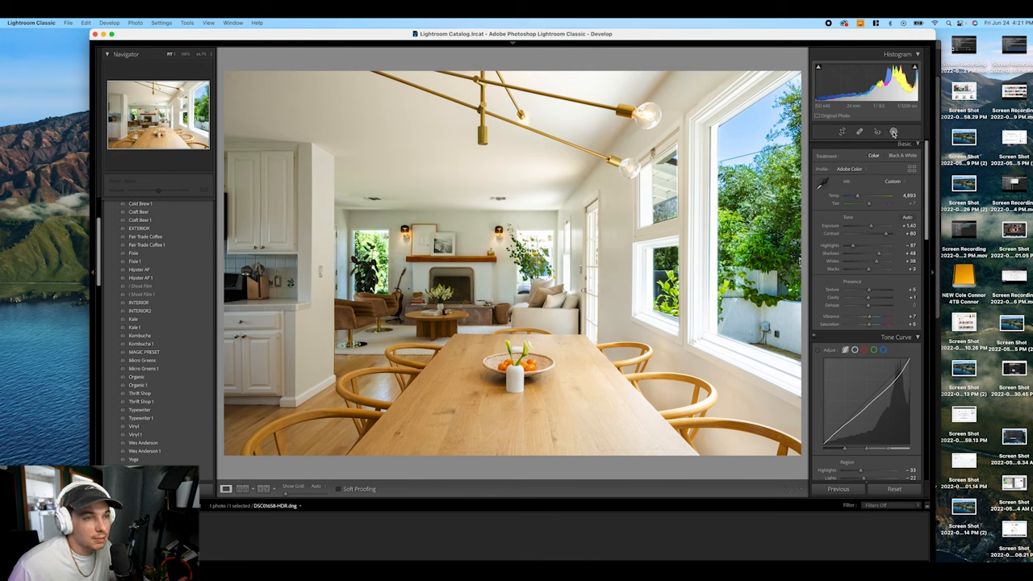
left_click(891, 132)
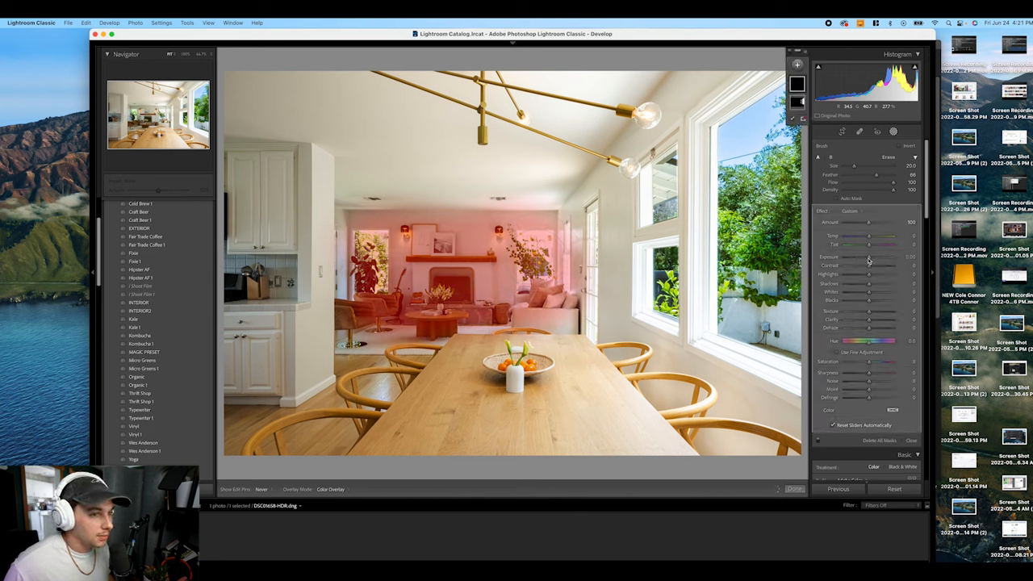
Brush over the back living room and fireplace, then raise its Exposure and lift Shadows
left_click_drag(870, 256, 888, 257)
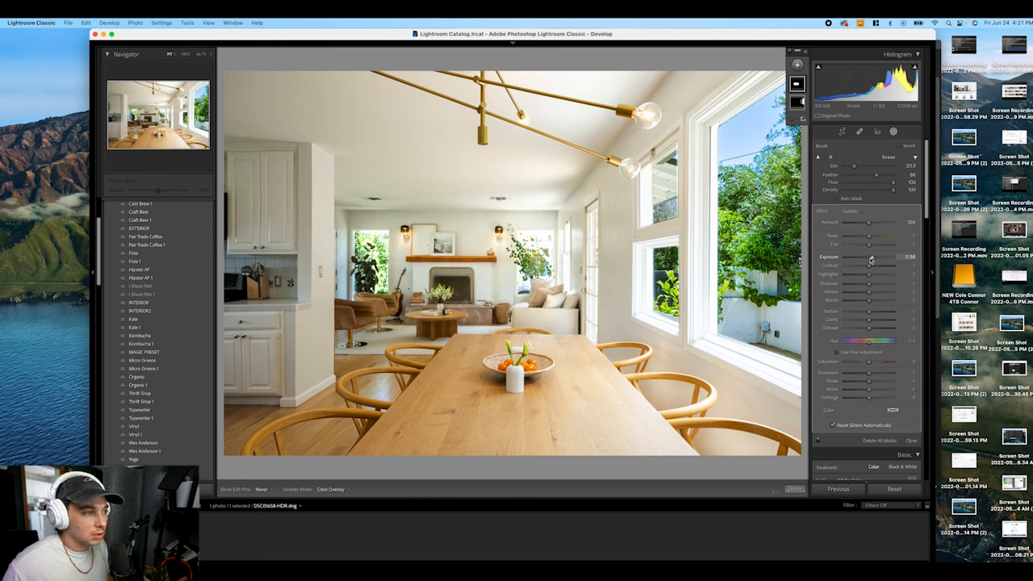
left_click_drag(869, 274, 854, 275)
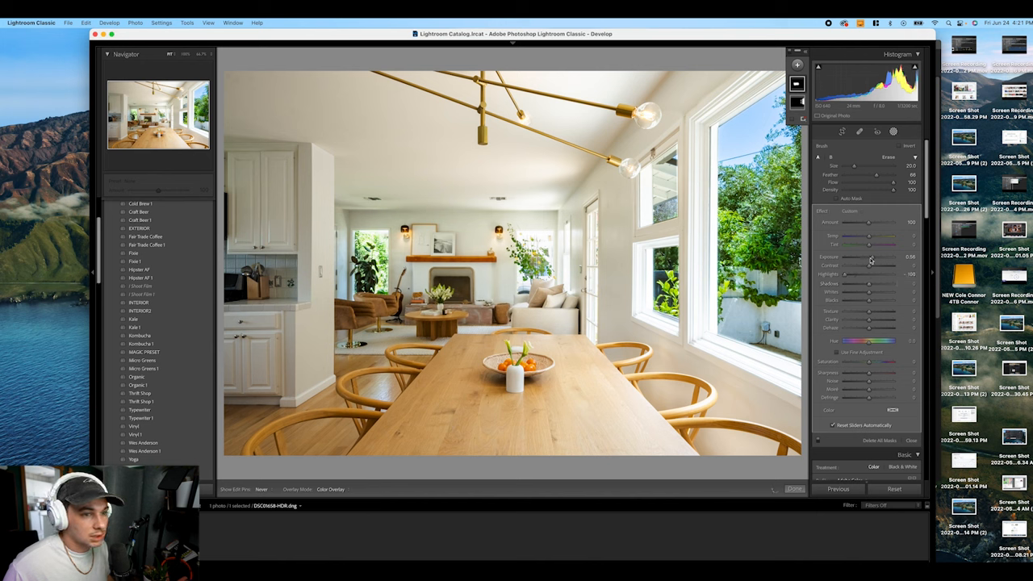
left_click_drag(870, 259, 873, 258)
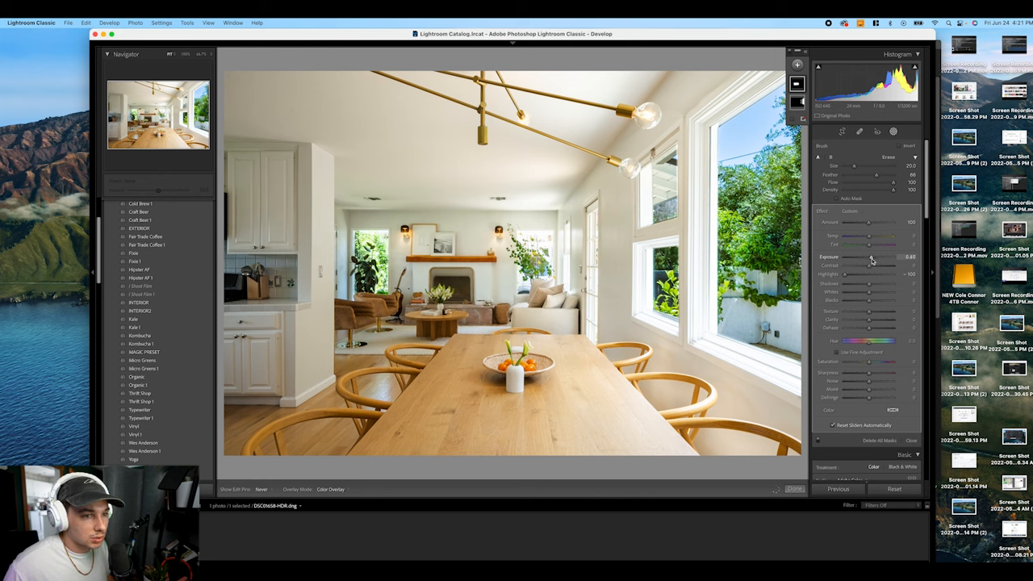
left_click_drag(875, 256, 870, 256)
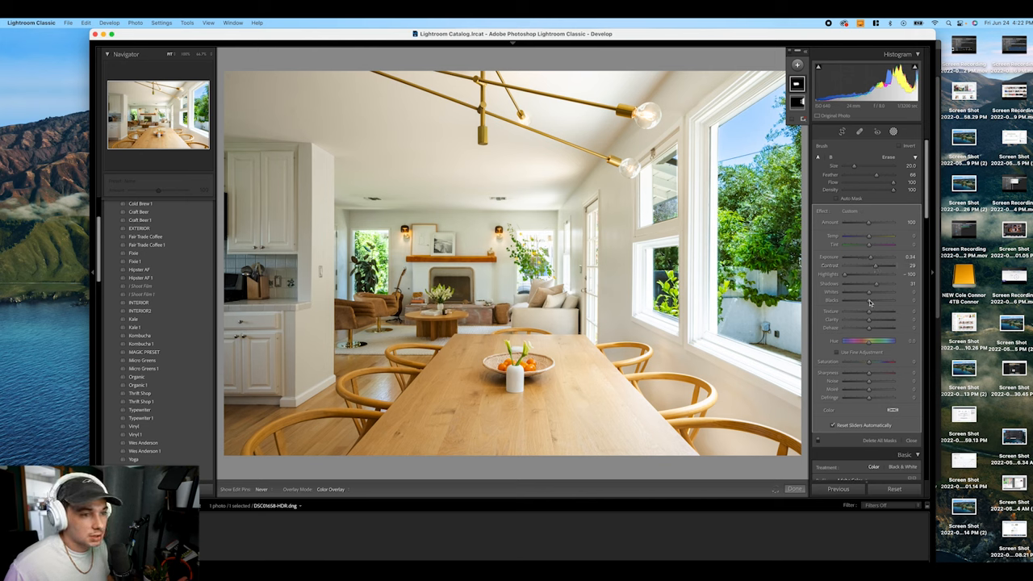
left_click_drag(873, 257, 872, 257)
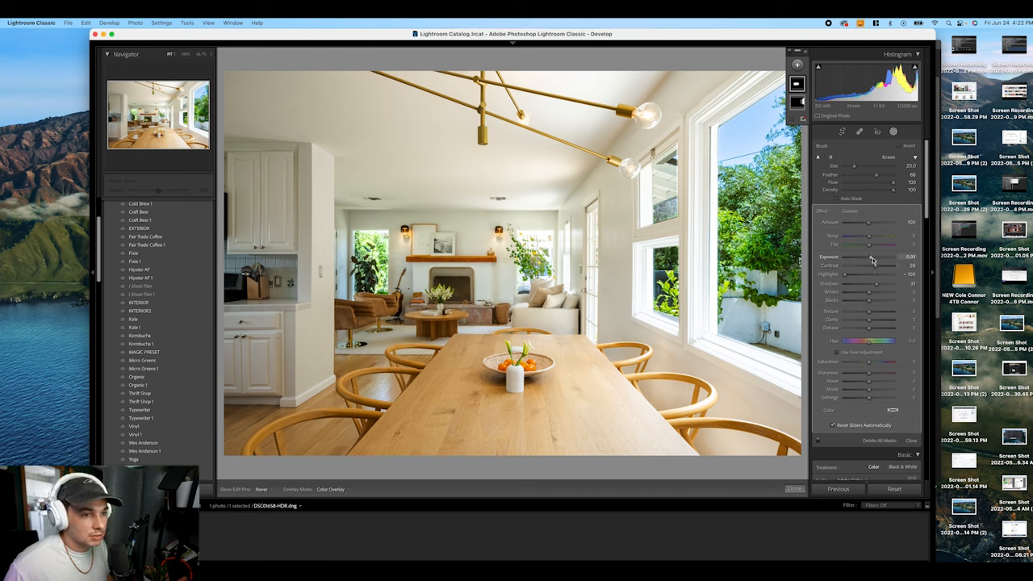
left_click_drag(870, 257, 875, 257)
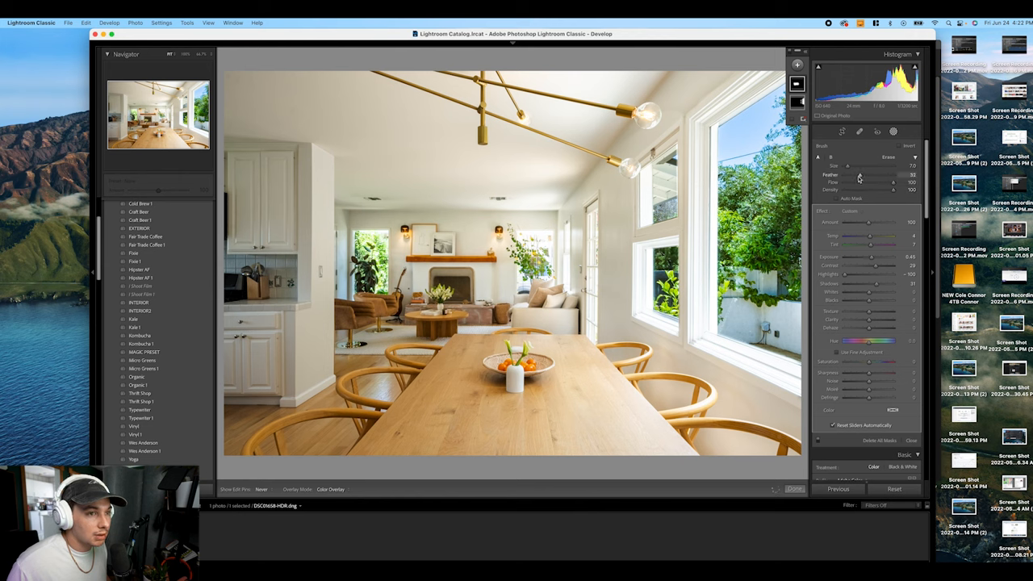
Cool the fireplace-area mask's Temp toward blue and start another Brush mask
left_click_drag(862, 174, 857, 175)
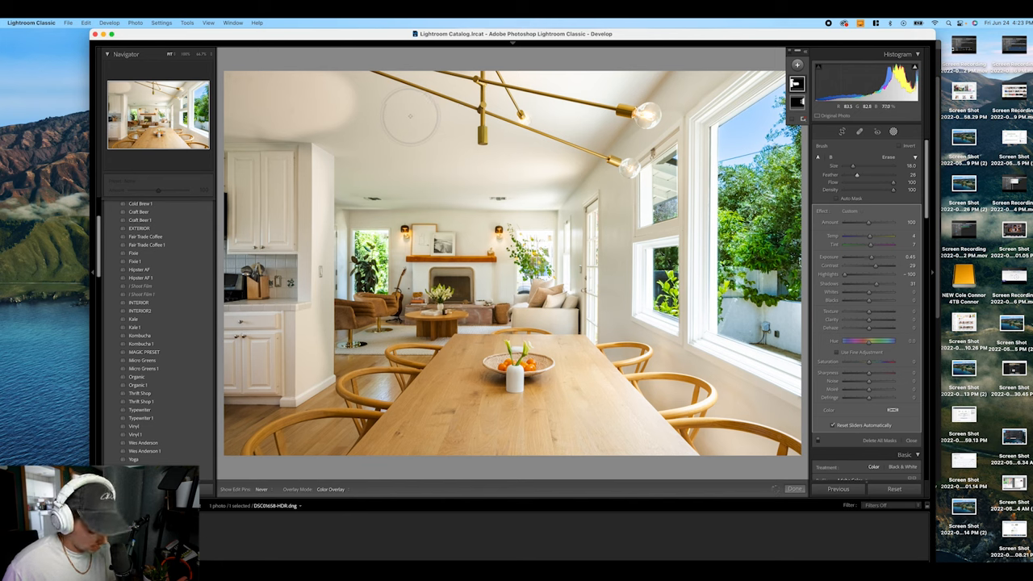
key("cmd+z")
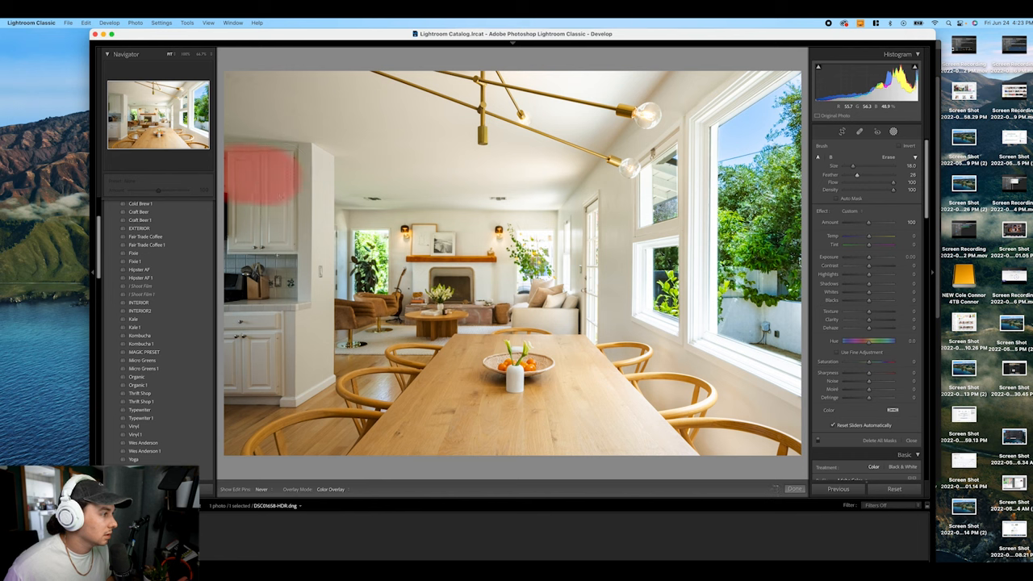
Brush over the left kitchen cabinets and raise that mask's exposure to brighten them
left_click_drag(274, 177, 271, 242)
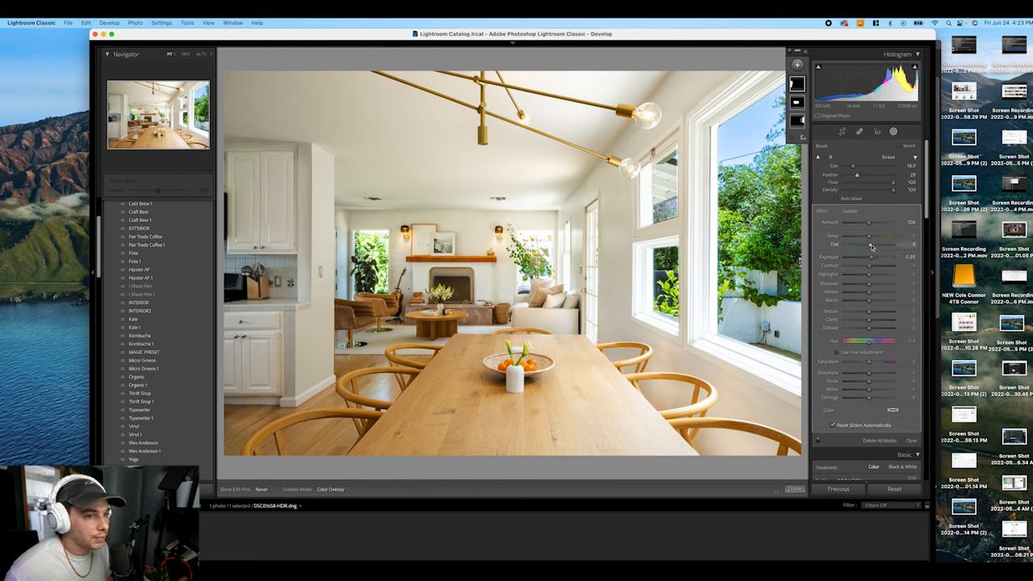
left_click_drag(871, 244, 868, 244)
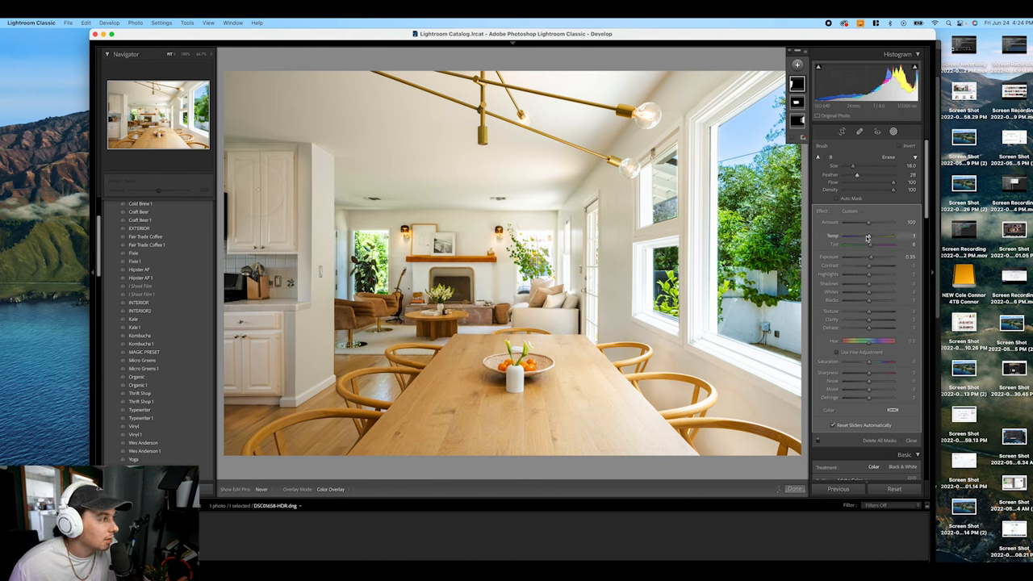
left_click_drag(871, 236, 866, 236)
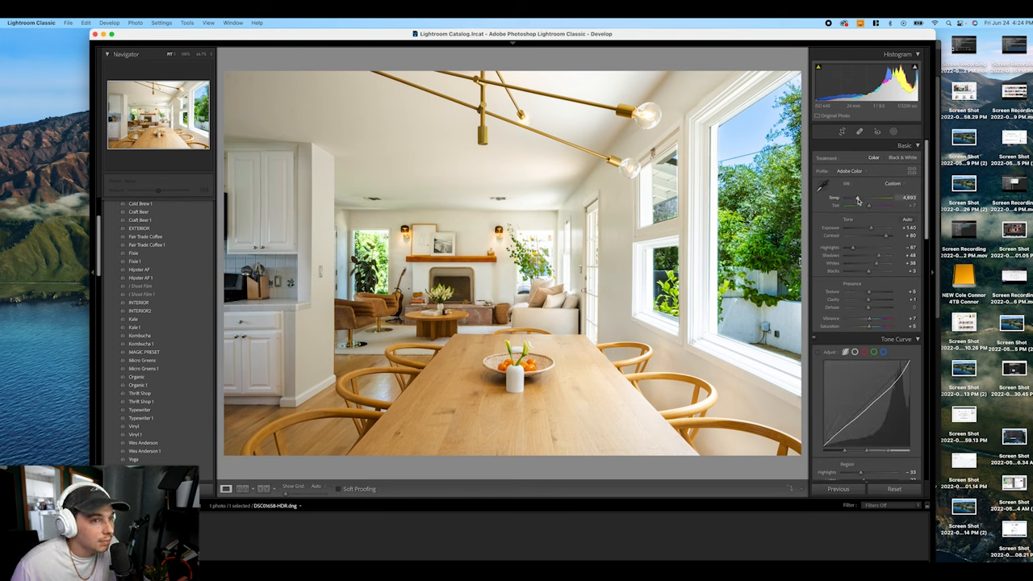
Shift the Temp slider toward blue for a cooler white balance on the dining room
left_click_drag(852, 200, 846, 200)
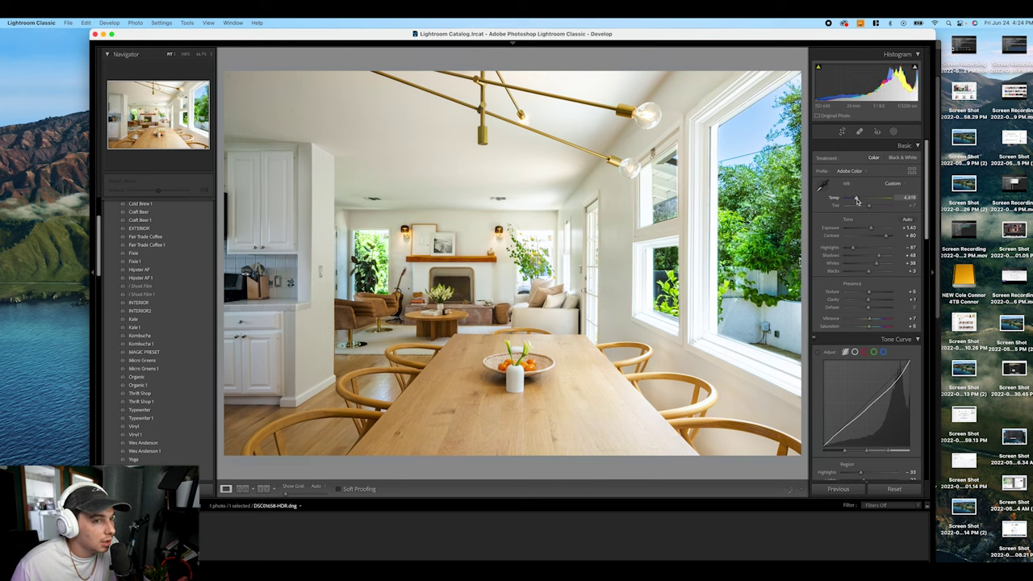
scroll("down", 3)
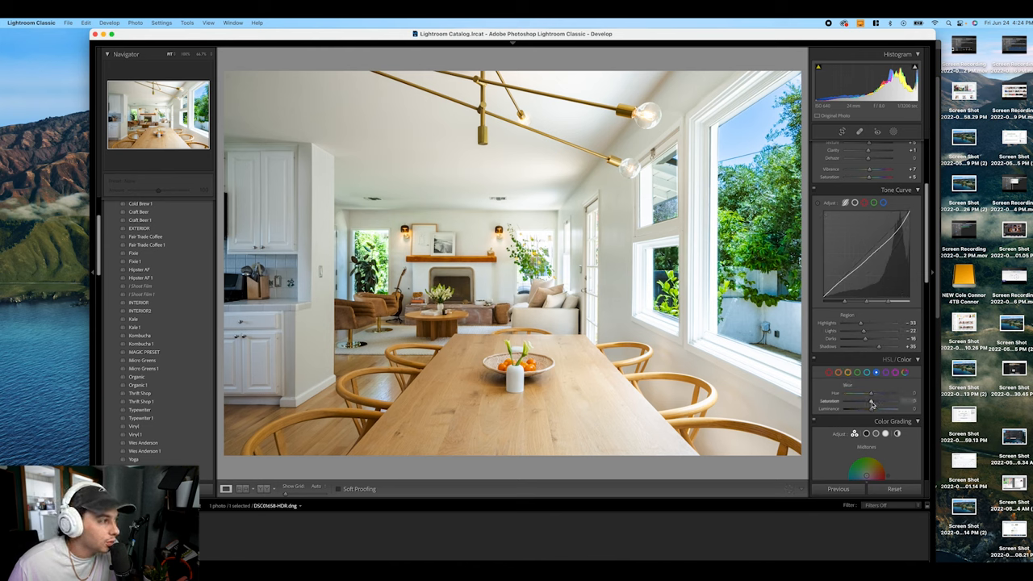
Boost the Blue range strongly, then pull it back down to a natural level
left_click_drag(868, 401, 907, 400)
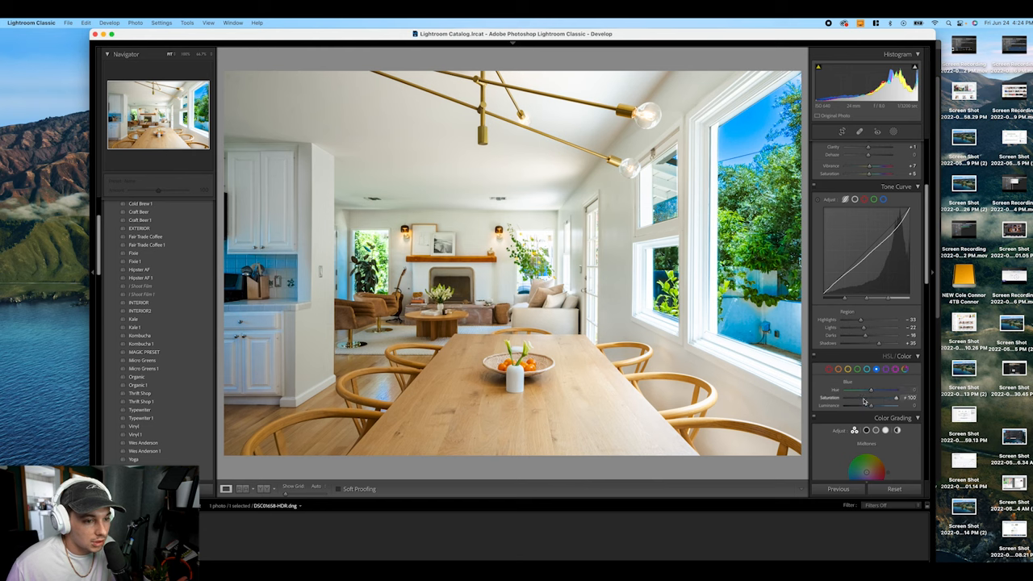
left_click_drag(891, 397, 875, 397)
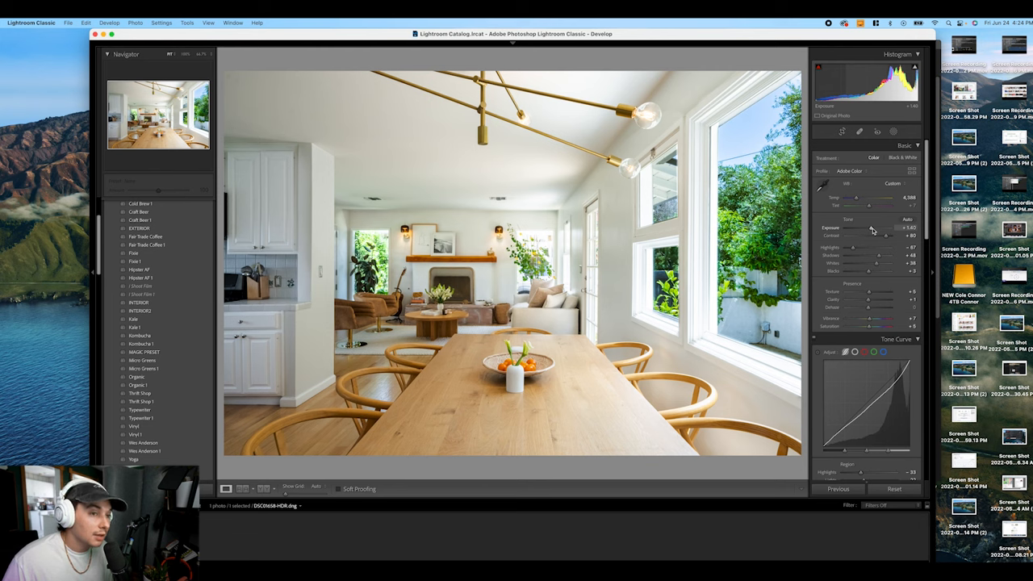
Nudge the Exposure slider slightly to brighten the dining room overall
left_click_drag(875, 236, 879, 235)
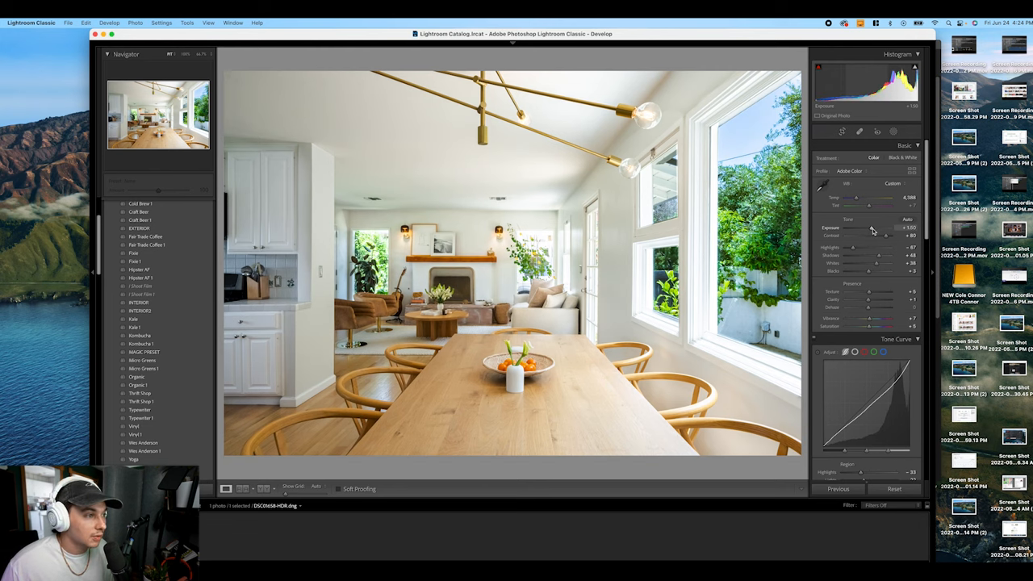